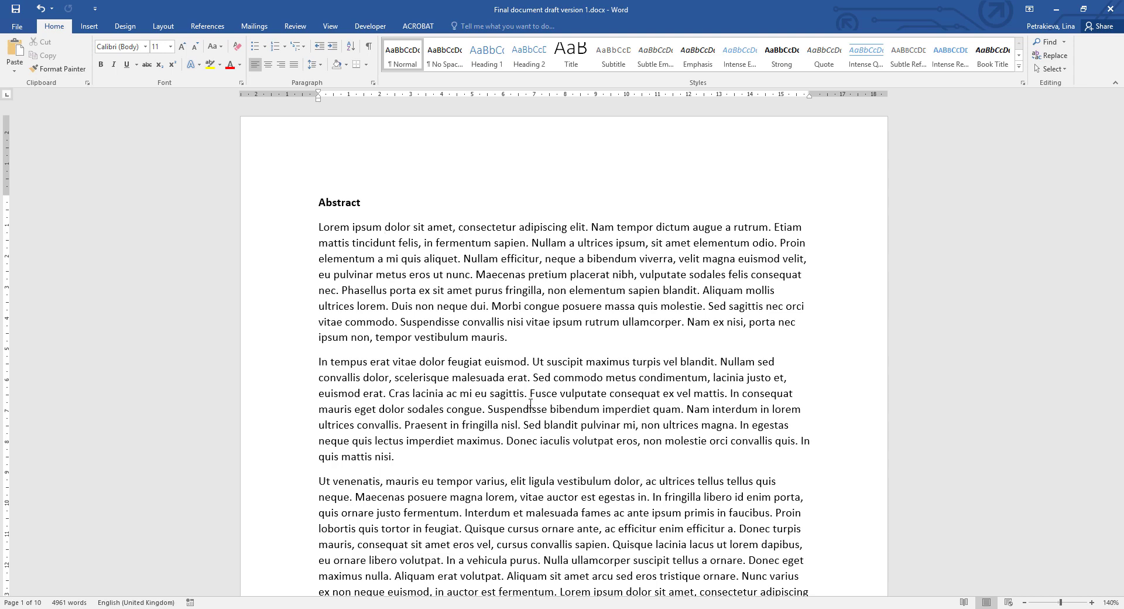
- Right-click the Normal style in the Styles gallery to reach its Modify option
left_click(386, 226)
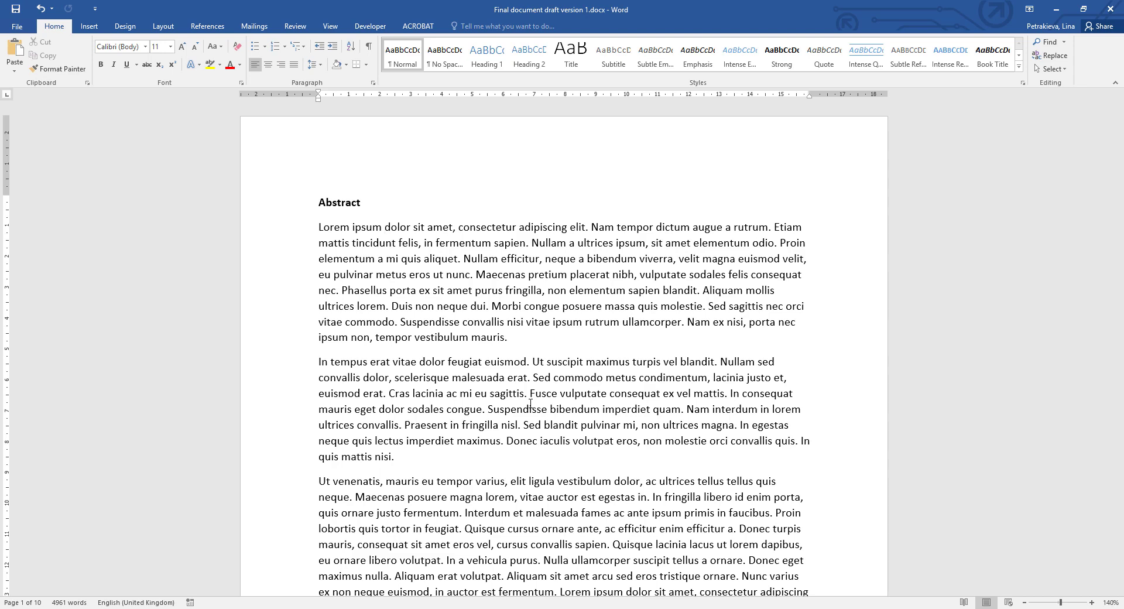
left_click(384, 226)
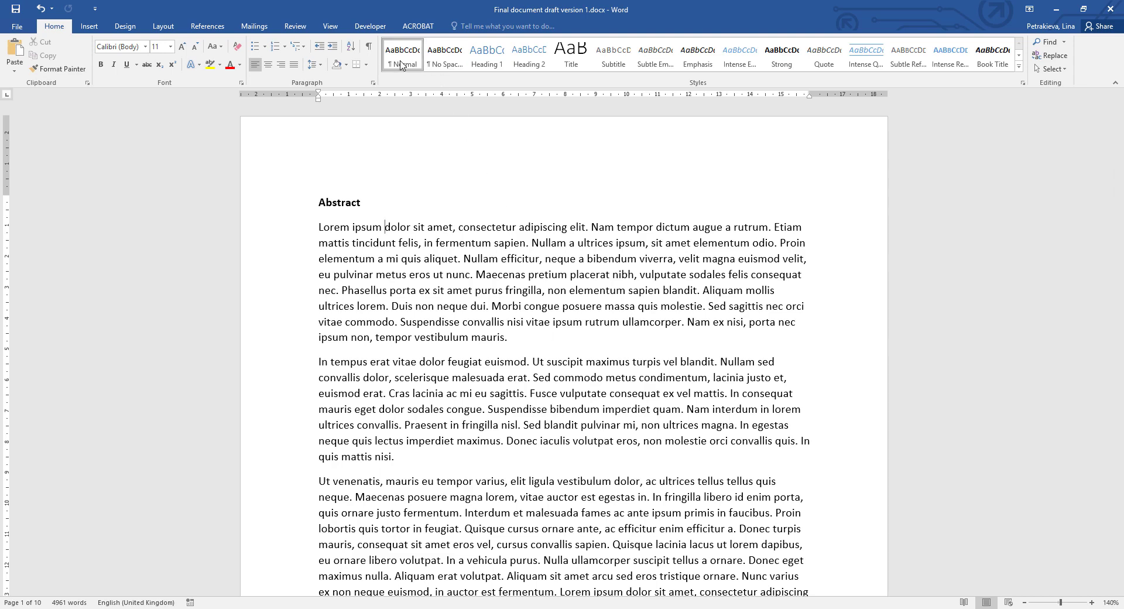
right_click(402, 56)
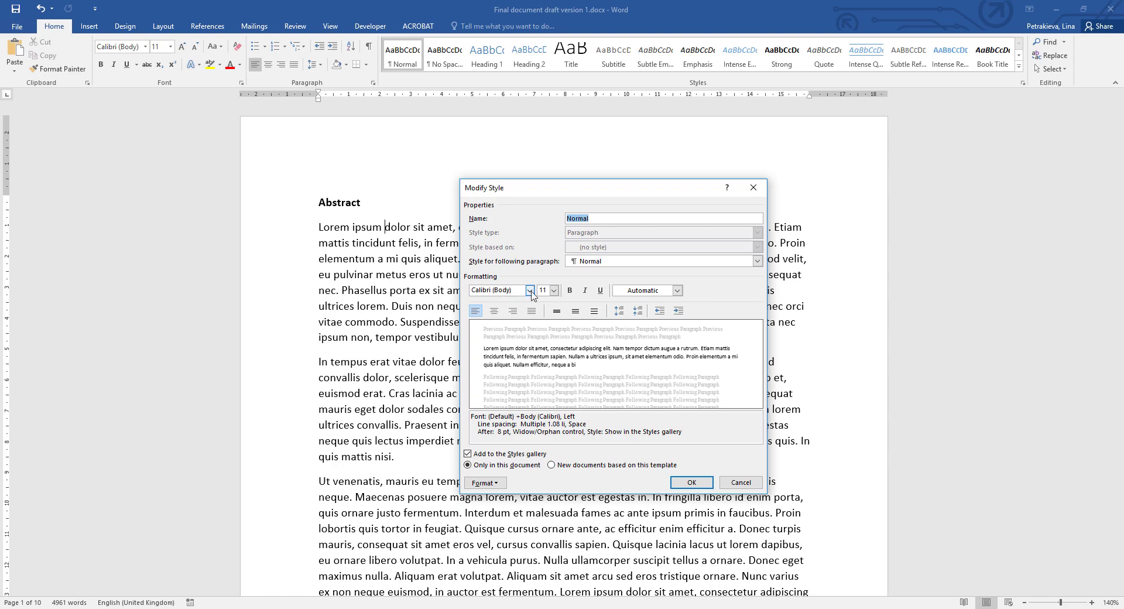
- Choose Arial from the font list in the Modify Style dialog
left_click(530, 290)
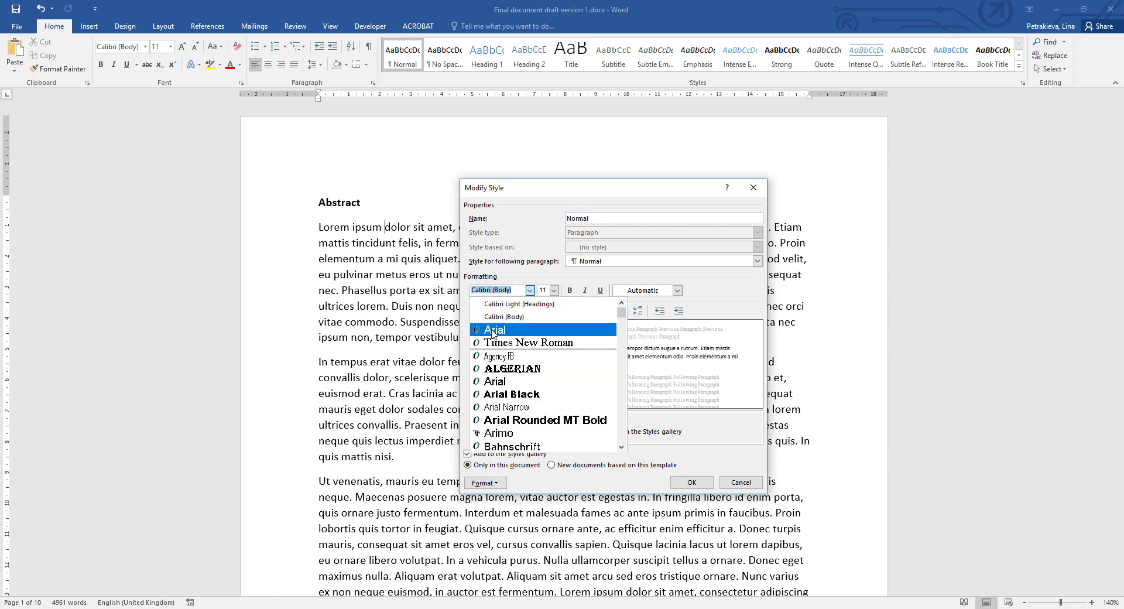
left_click(495, 329)
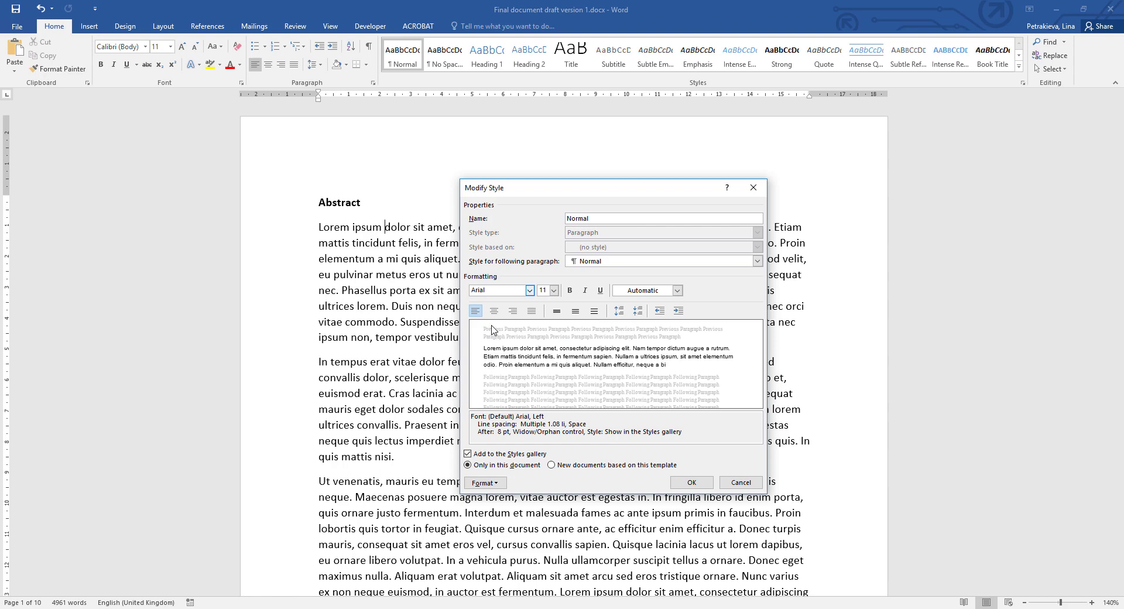
mouse_move(553, 329)
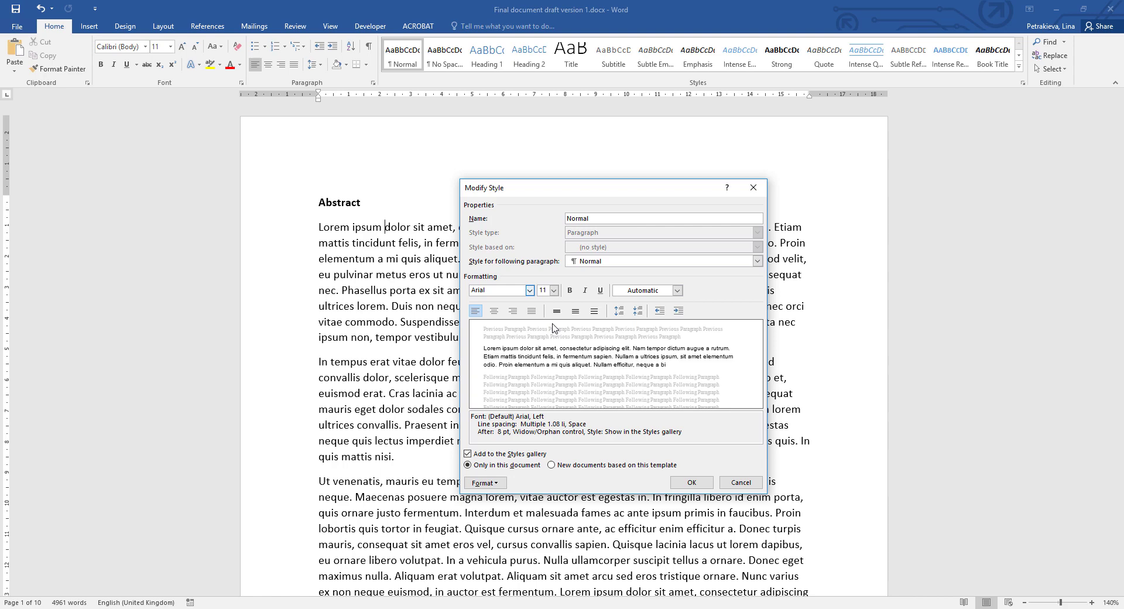
mouse_move(587, 289)
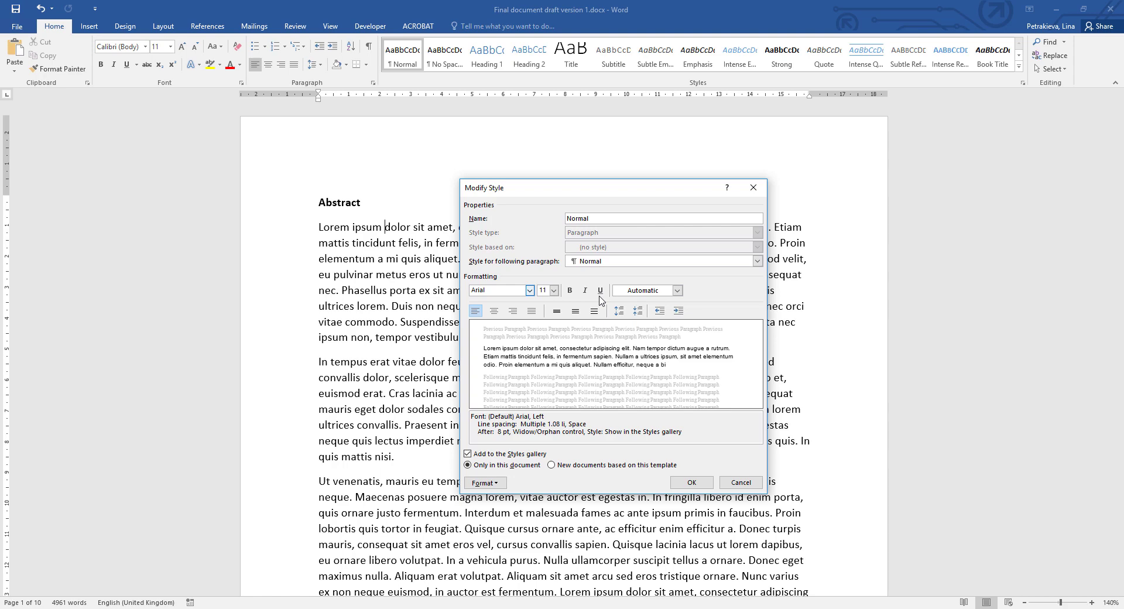
mouse_move(677, 291)
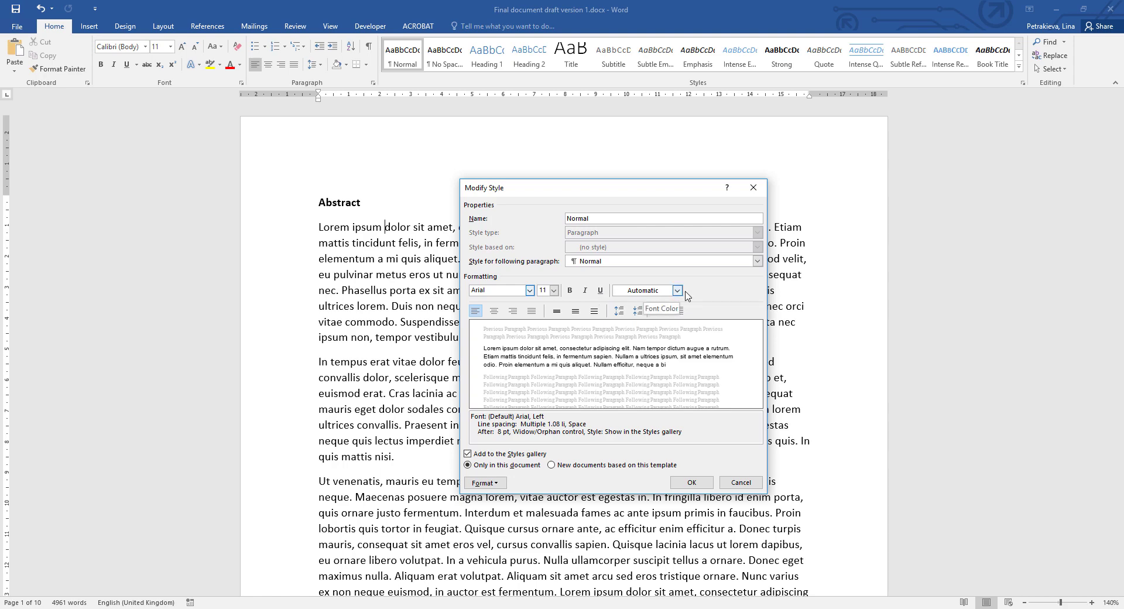
mouse_move(678, 296)
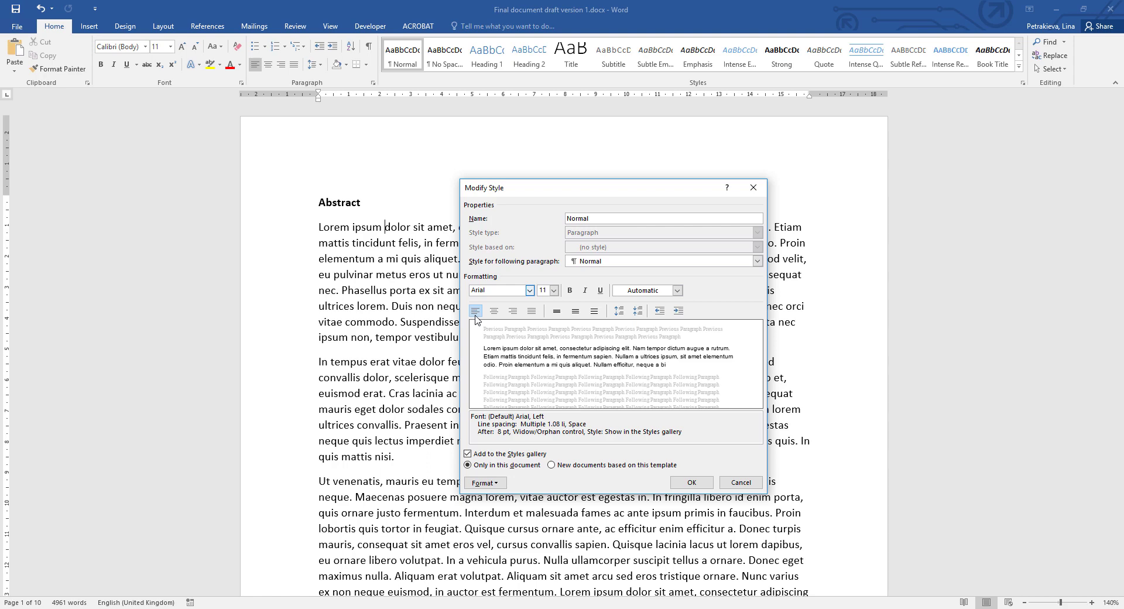
mouse_move(530, 310)
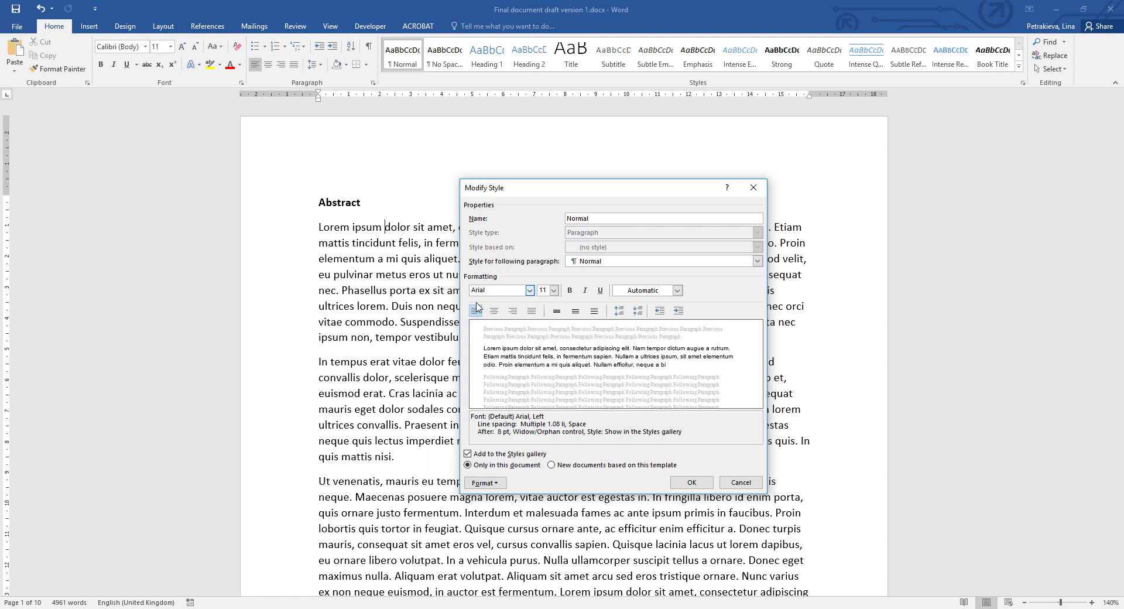
left_click(475, 311)
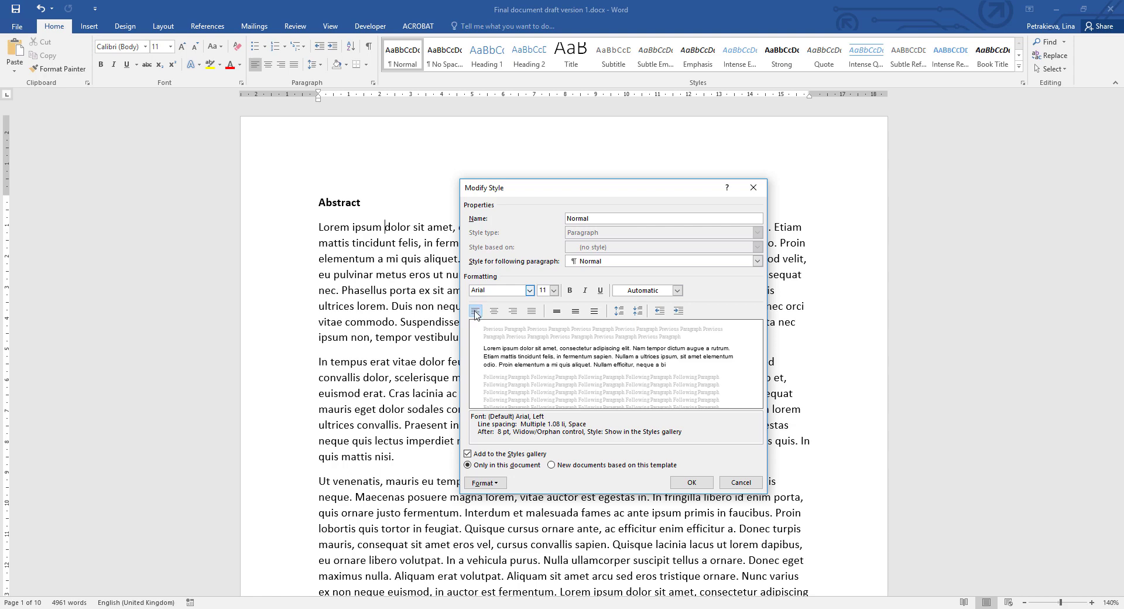
mouse_move(525, 331)
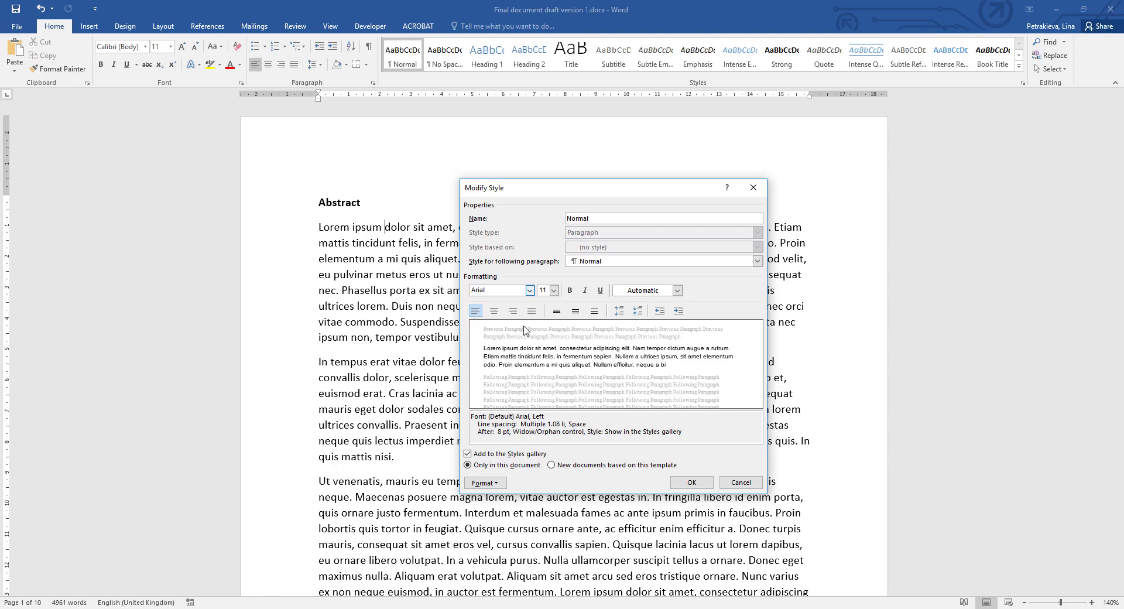
mouse_move(531, 309)
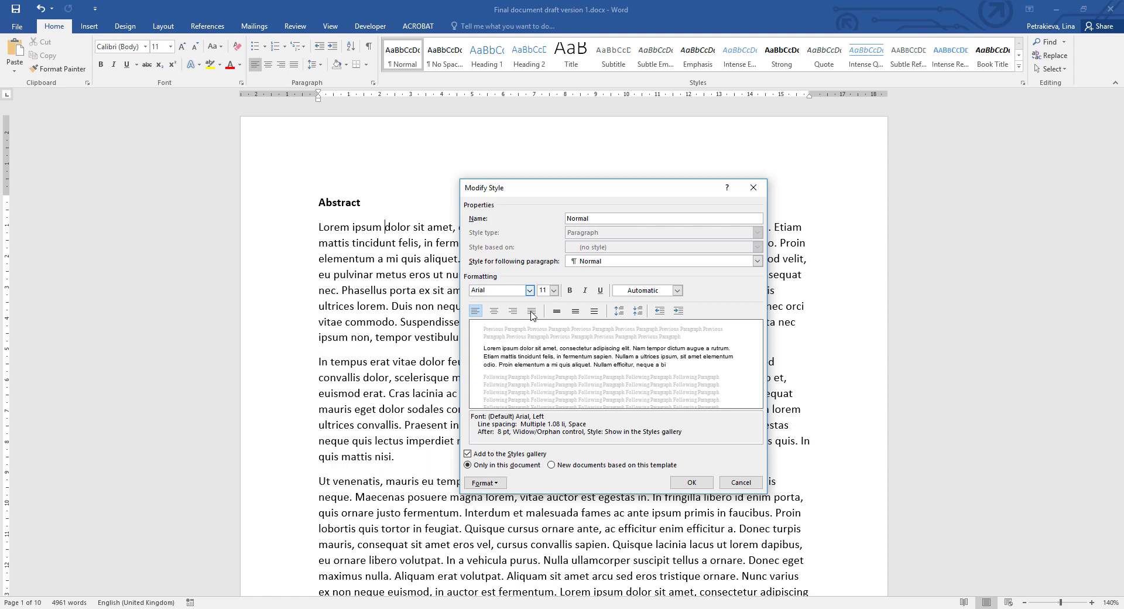
- Set the Normal style's alignment to Justify in the Modify Style dialog
left_click(531, 310)
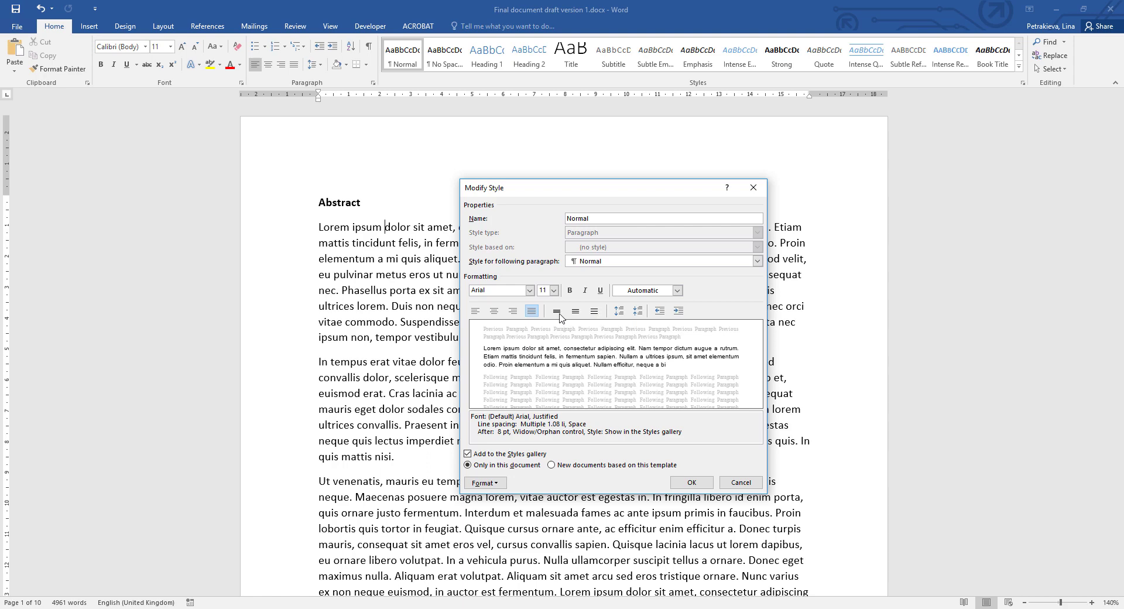
mouse_move(583, 319)
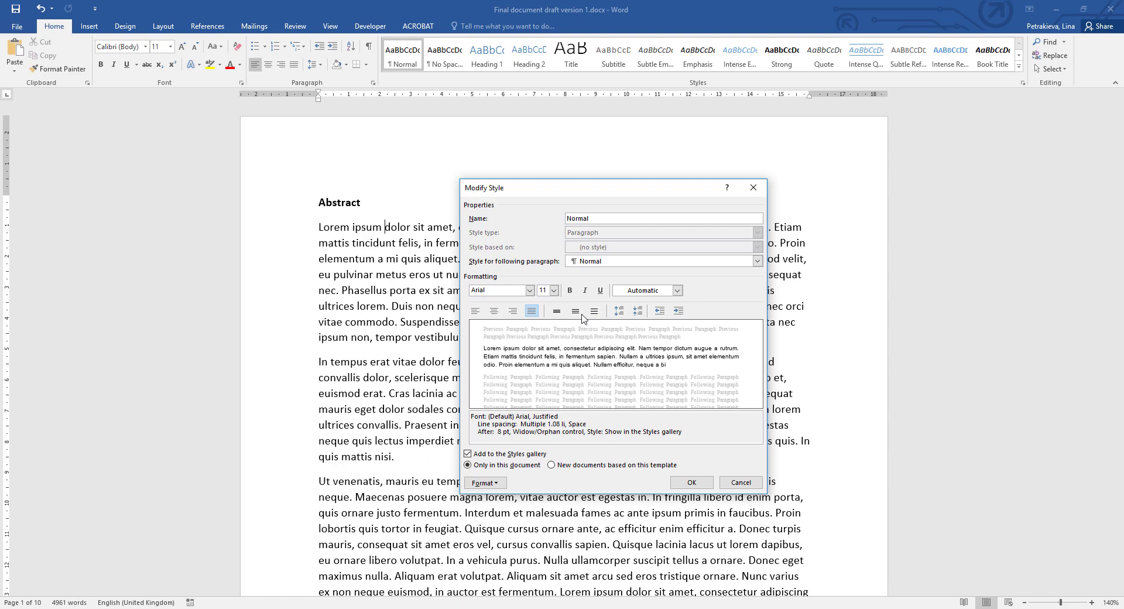
mouse_move(586, 321)
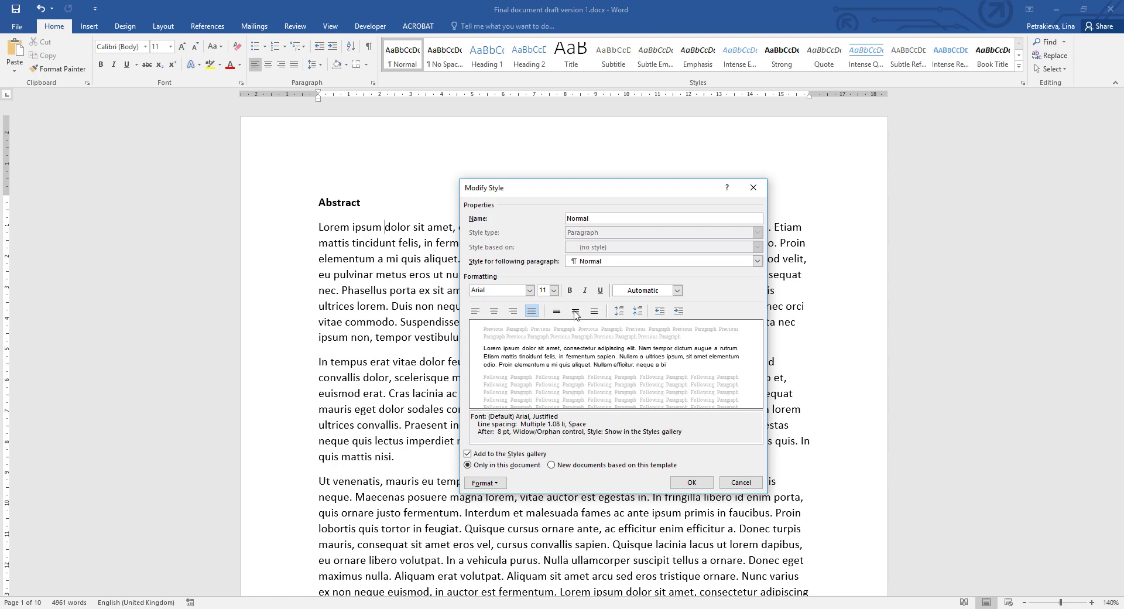
left_click(574, 310)
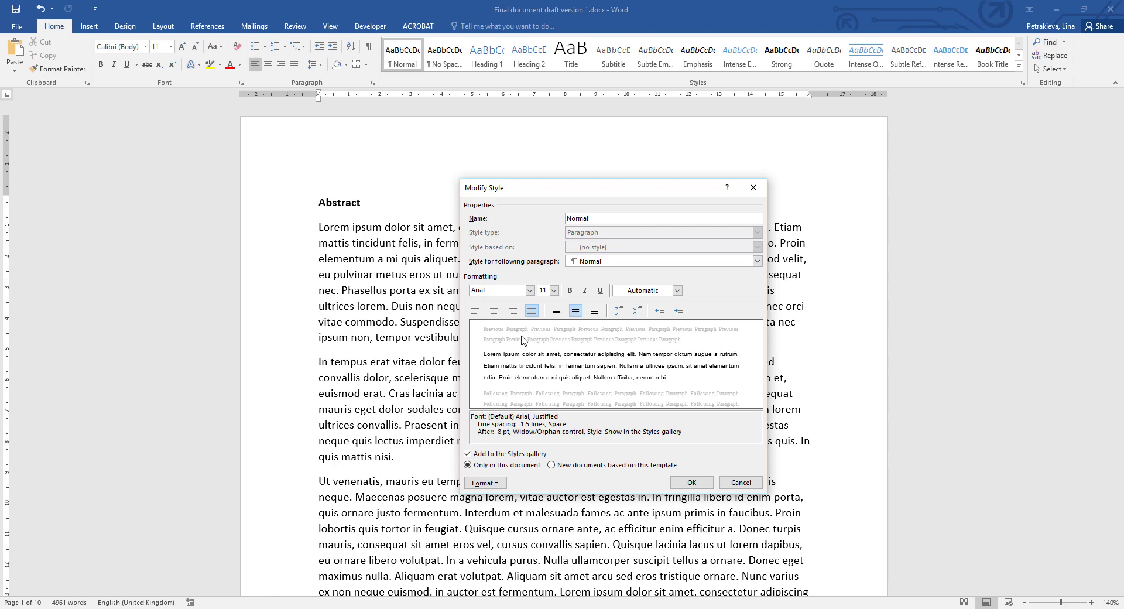
mouse_move(676, 390)
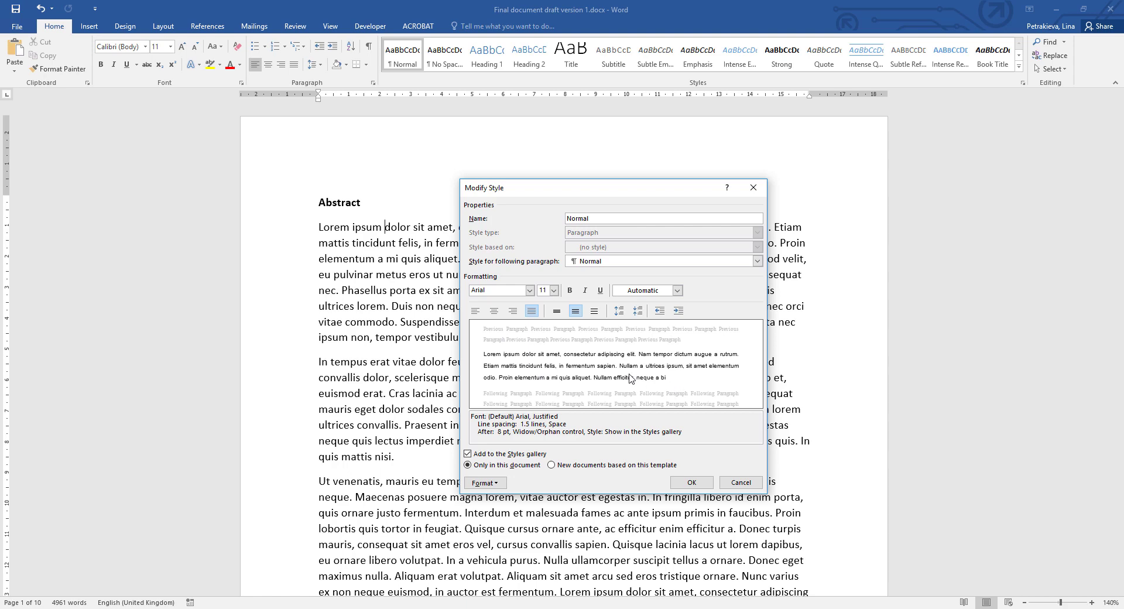
mouse_move(493, 362)
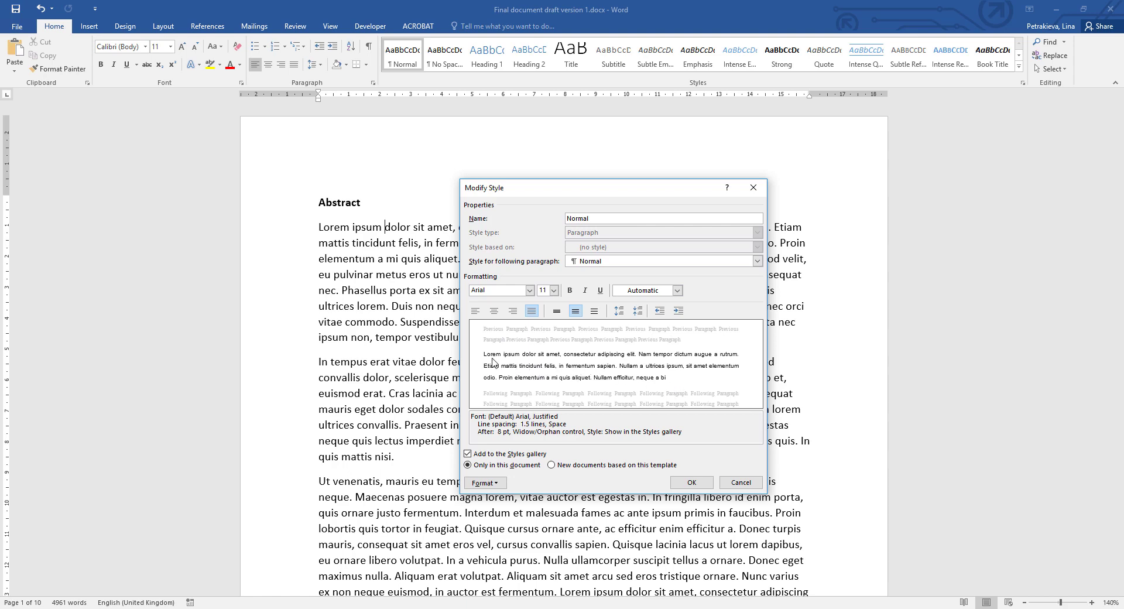
mouse_move(747, 366)
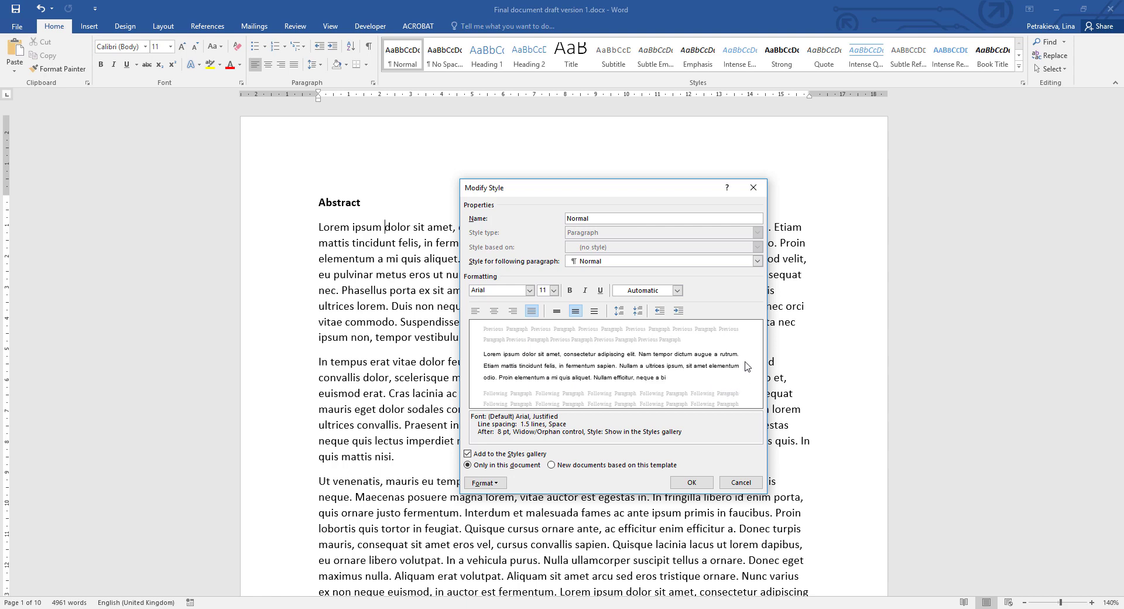
mouse_move(687, 371)
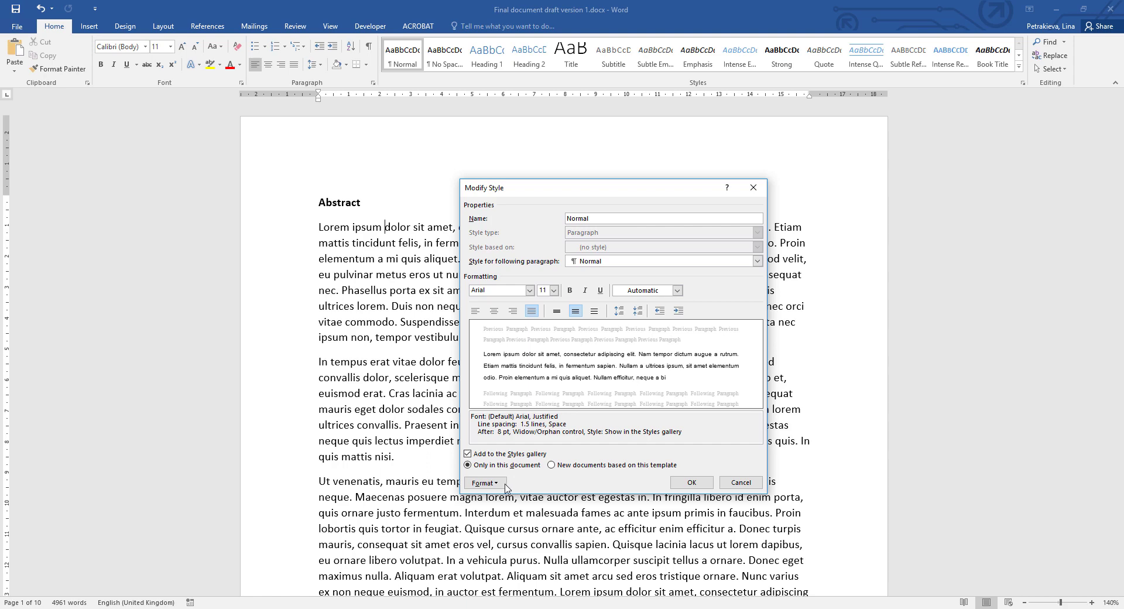
mouse_move(506, 489)
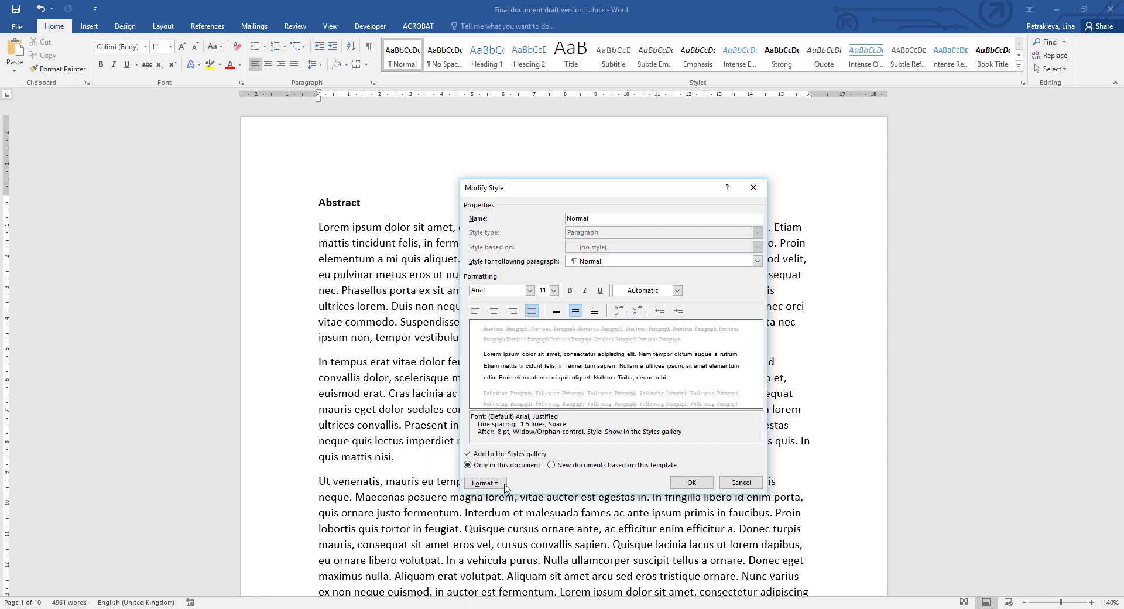
- Show the Format menu of the Modify Style dialog
left_click(484, 482)
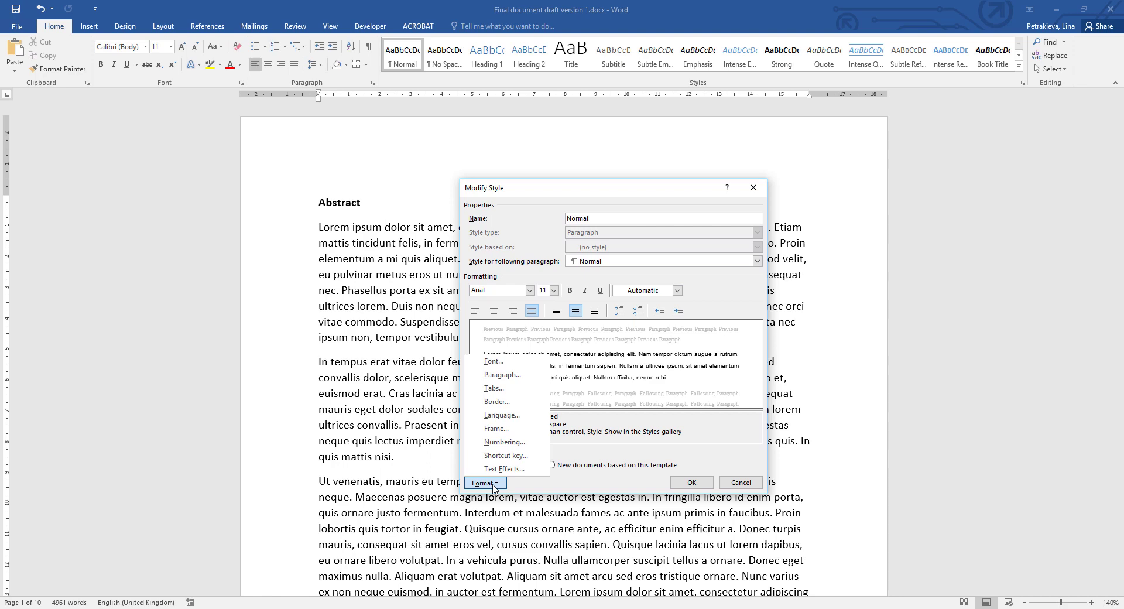
mouse_move(506, 374)
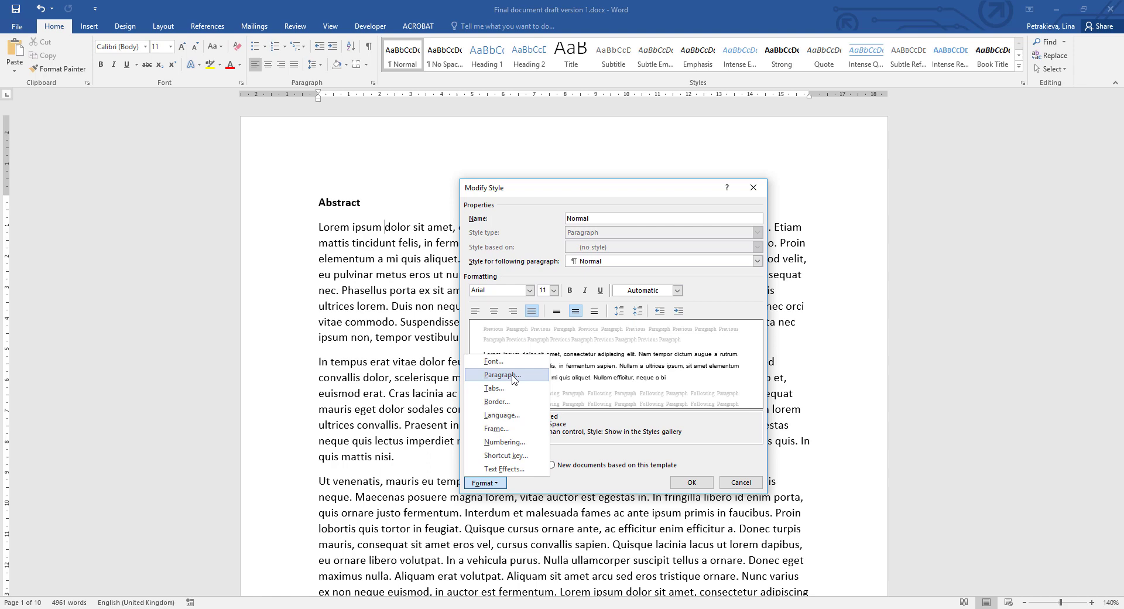
- Open the Normal style's Paragraph dialog, reposition it, and expand the Outline level list
left_click(498, 374)
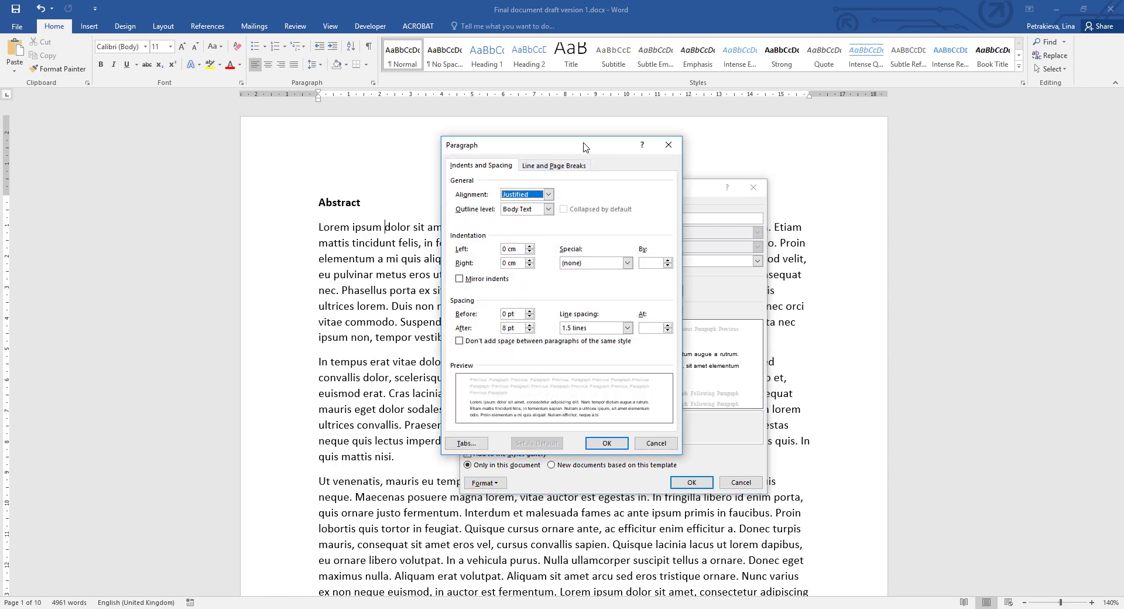
left_click_drag(559, 144, 604, 179)
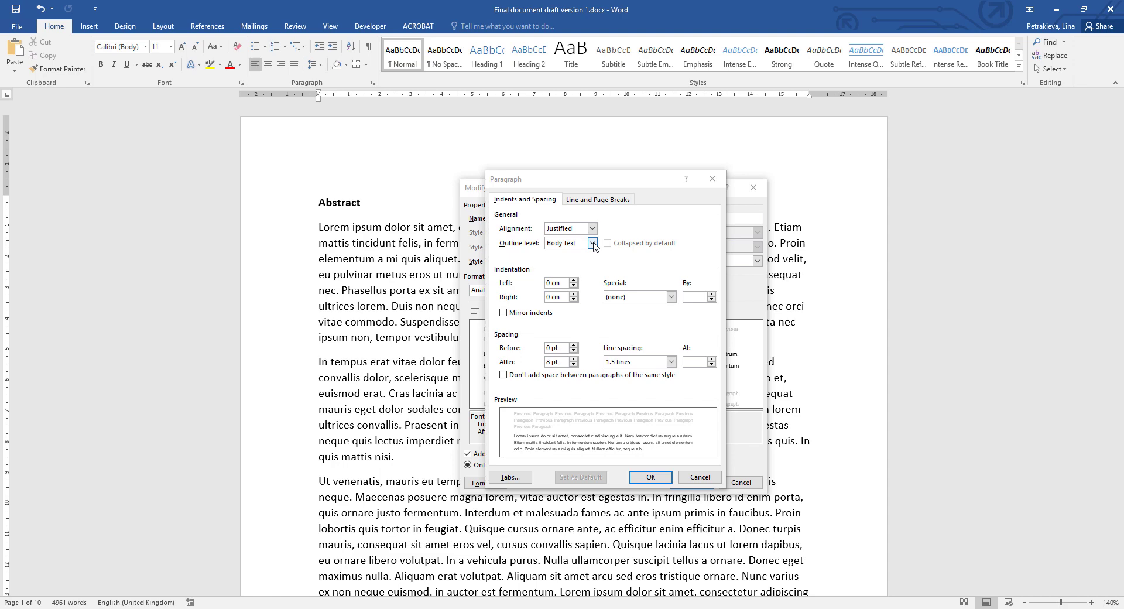
left_click(592, 242)
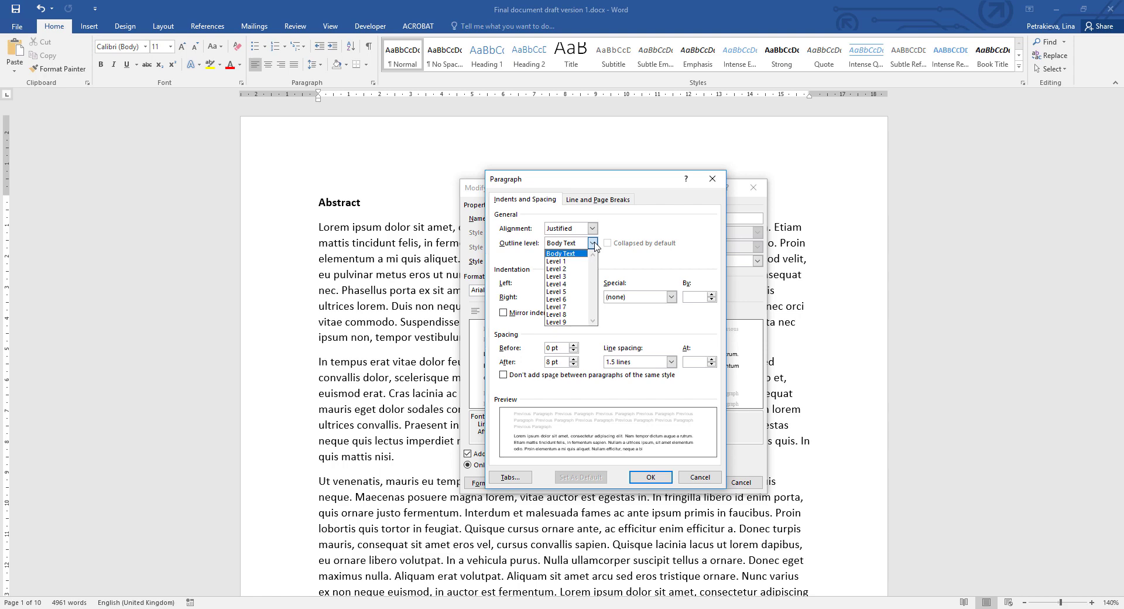
- Leave the outline level at Body Text and close the list
left_click(594, 242)
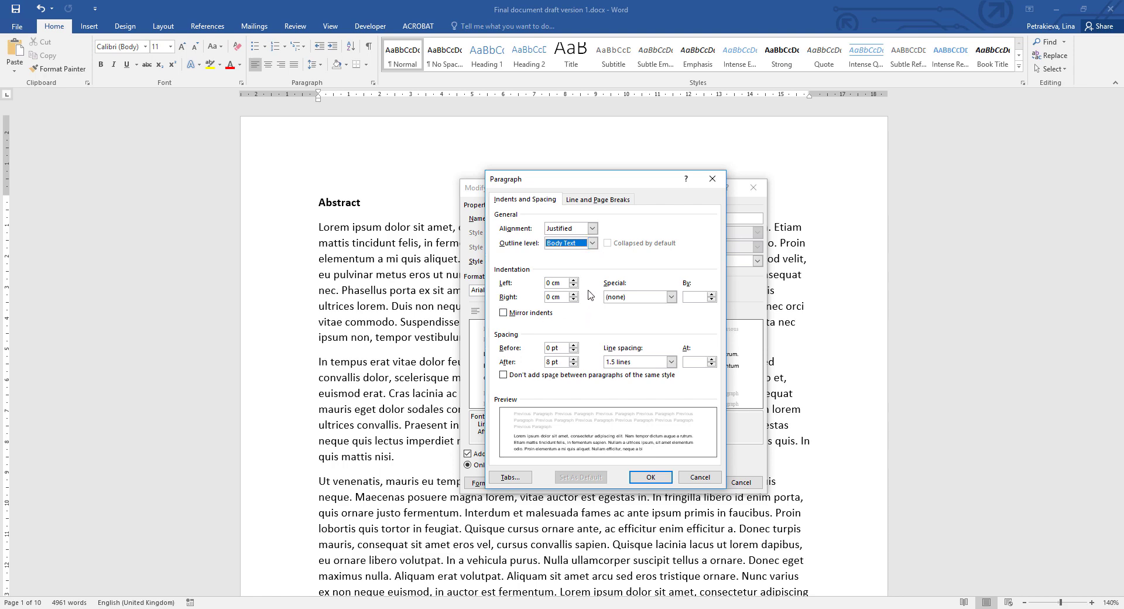
mouse_move(585, 287)
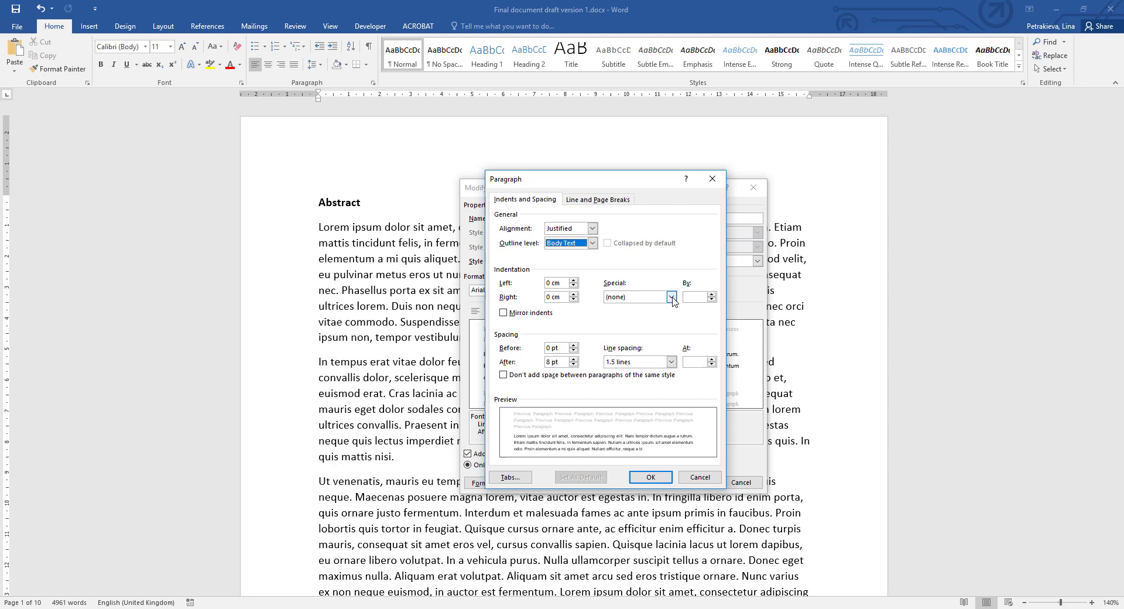
- Expand the Special indentation list showing (none), First line and Hanging
left_click(671, 297)
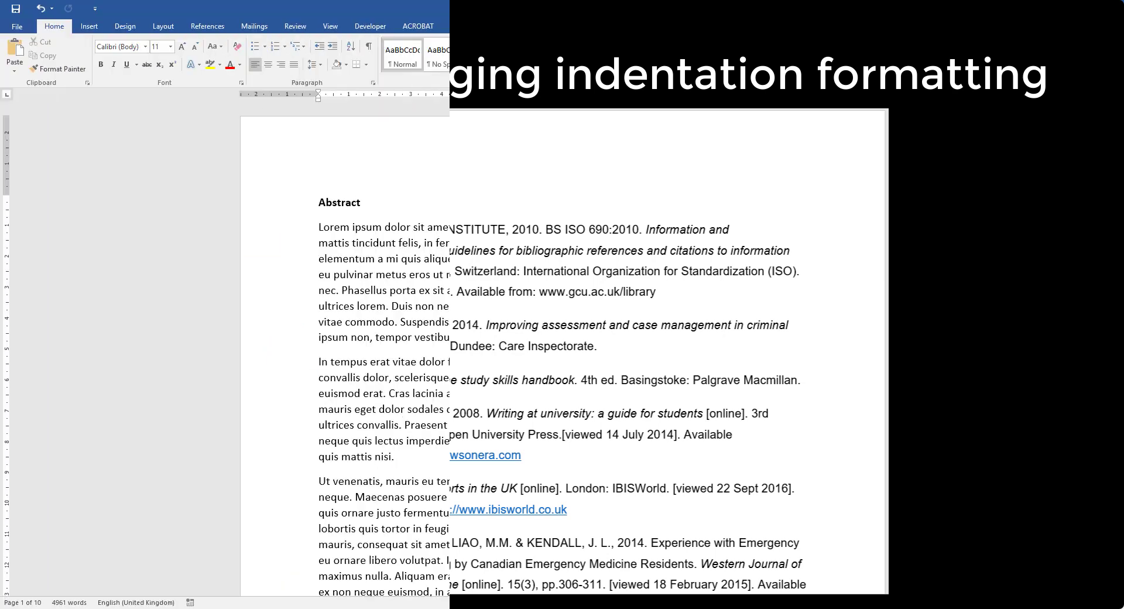
left_click(668, 297)
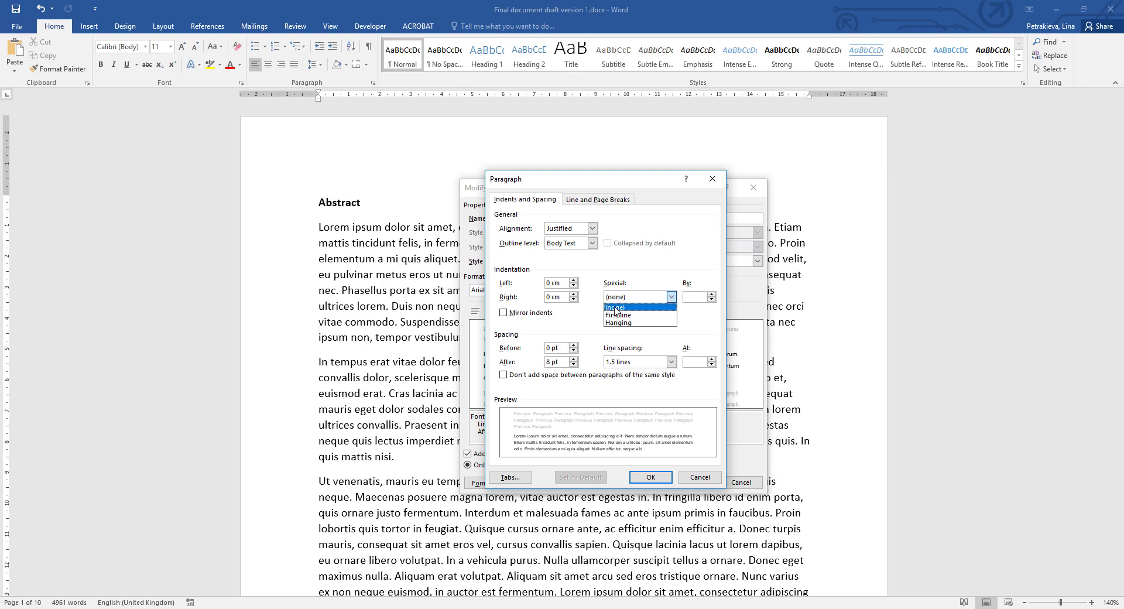
- Keep Special indentation set to (none)
left_click(615, 307)
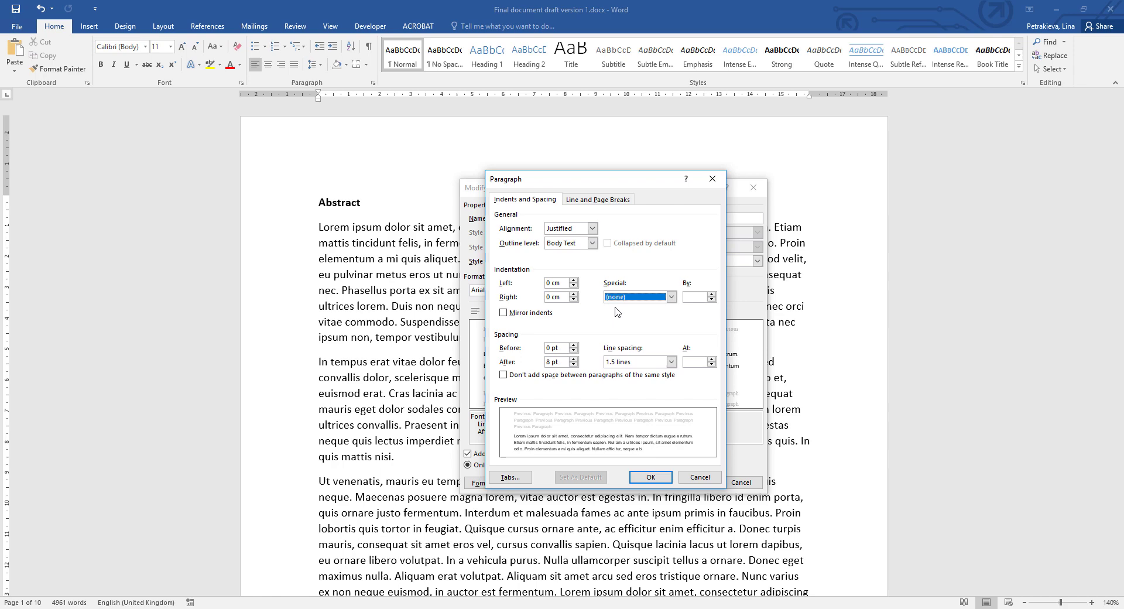
mouse_move(541, 331)
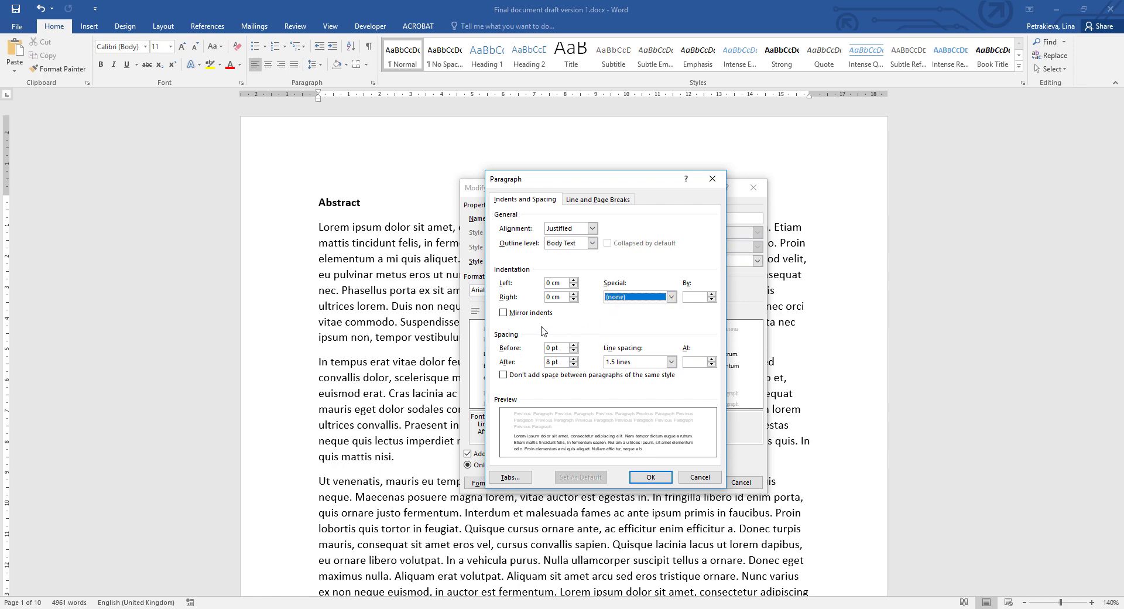
mouse_move(543, 331)
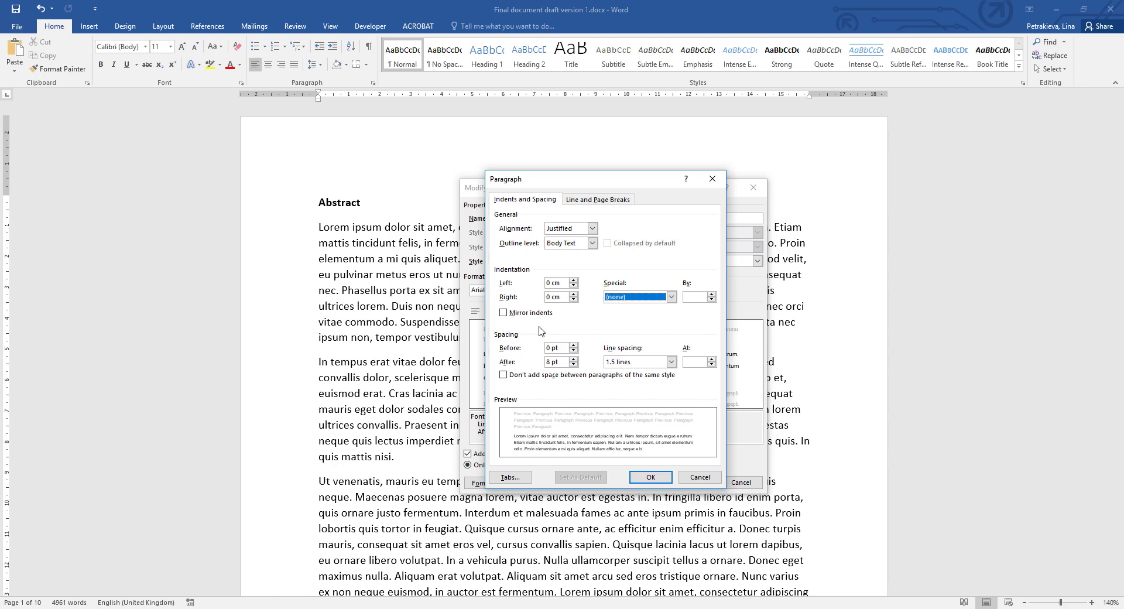
mouse_move(540, 337)
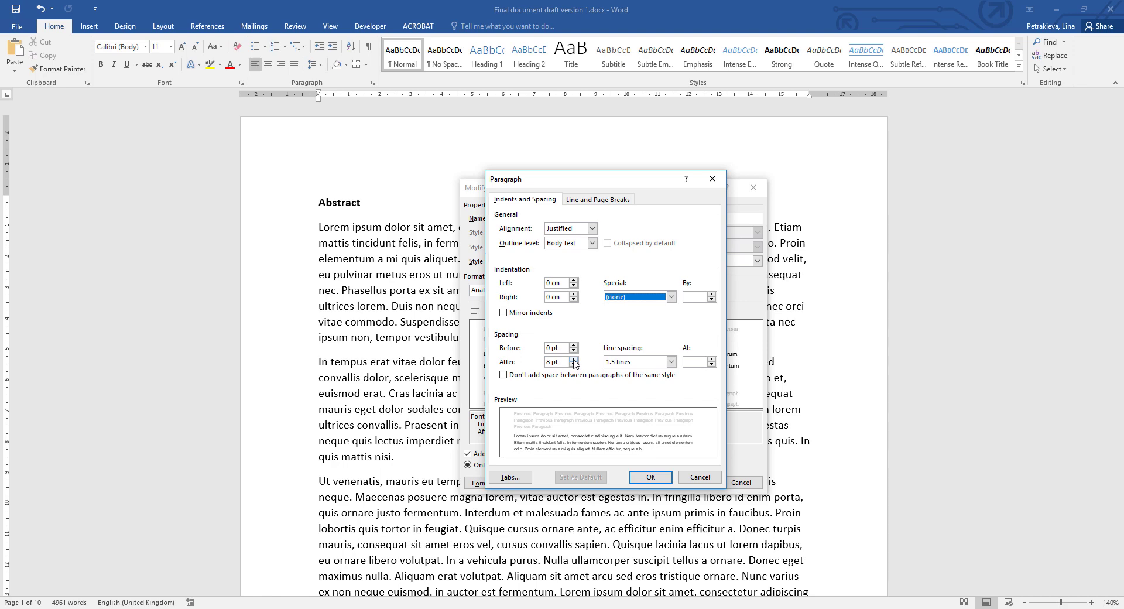
- Set spacing to 6 pt before and 12 pt after, confirming both dialogs
left_click(572, 358)
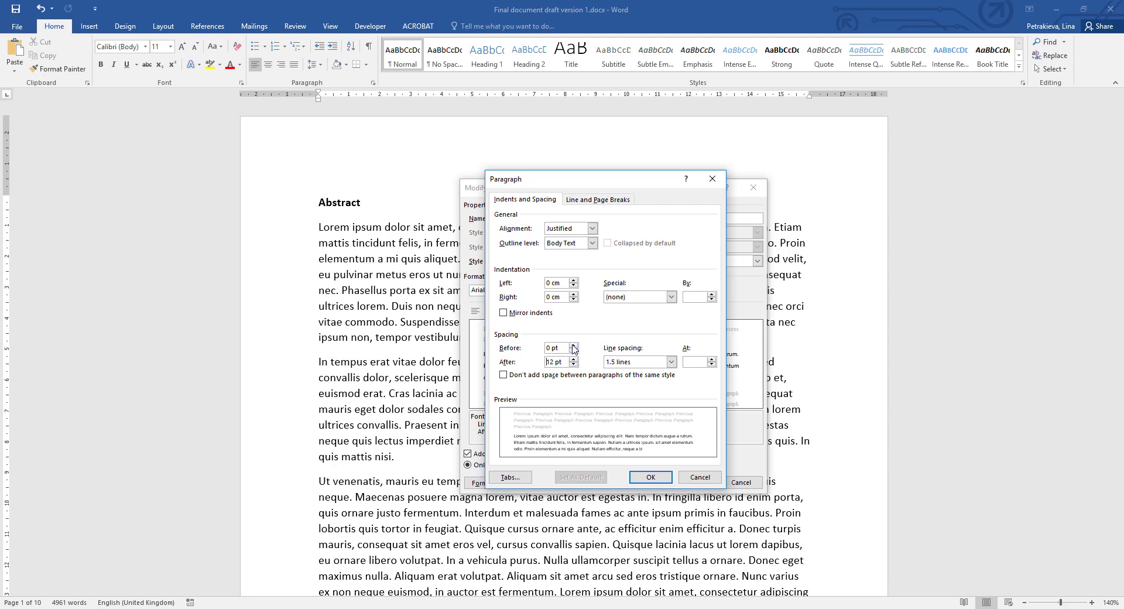
left_click(558, 347)
type("6")
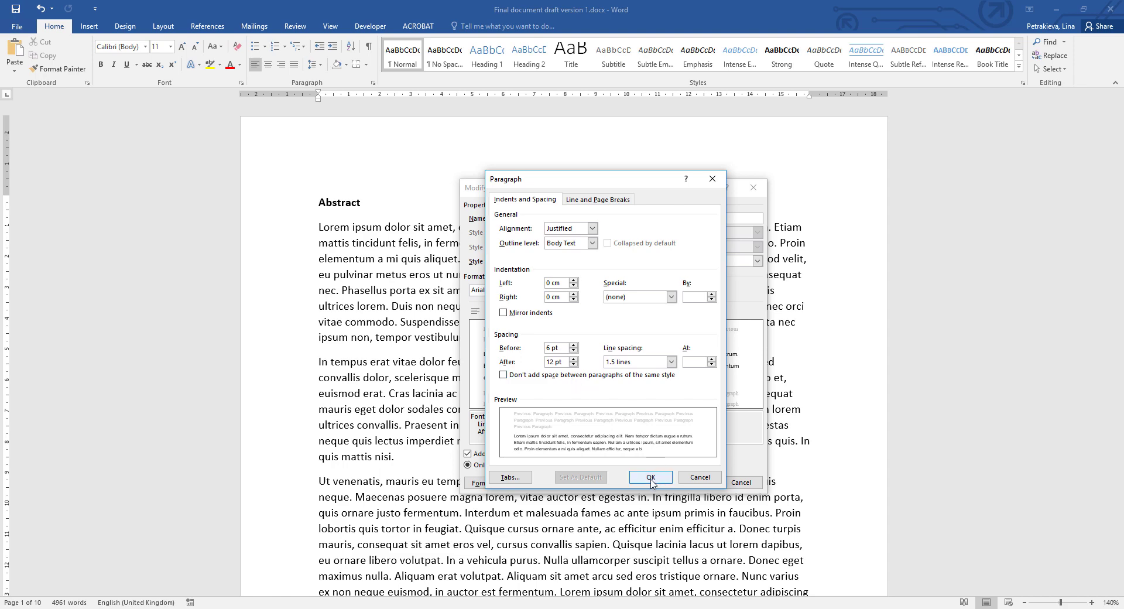
left_click(649, 478)
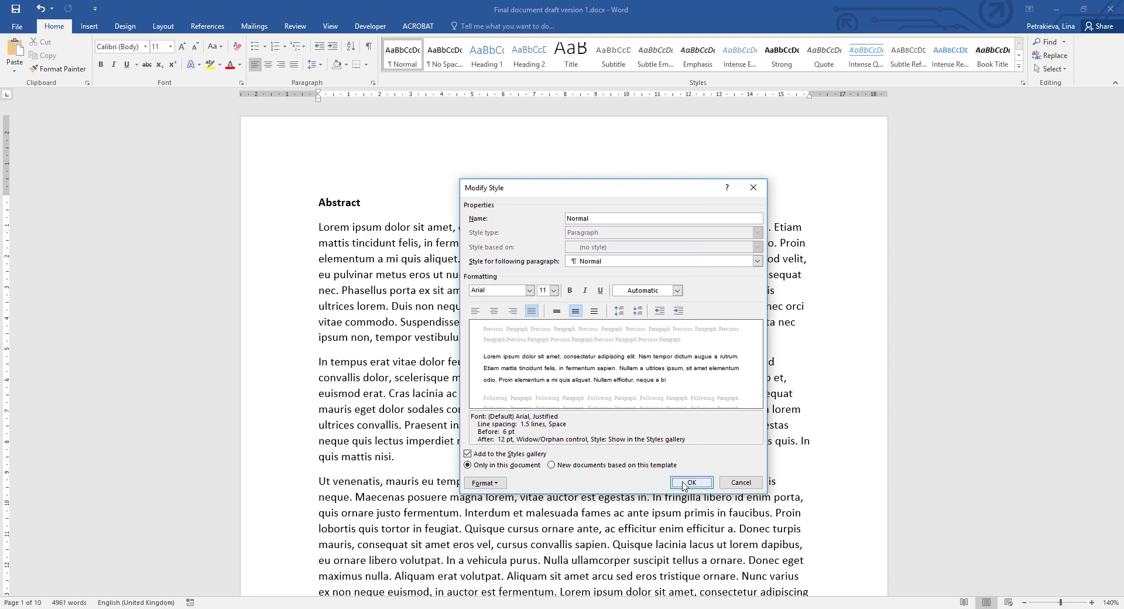
left_click(691, 481)
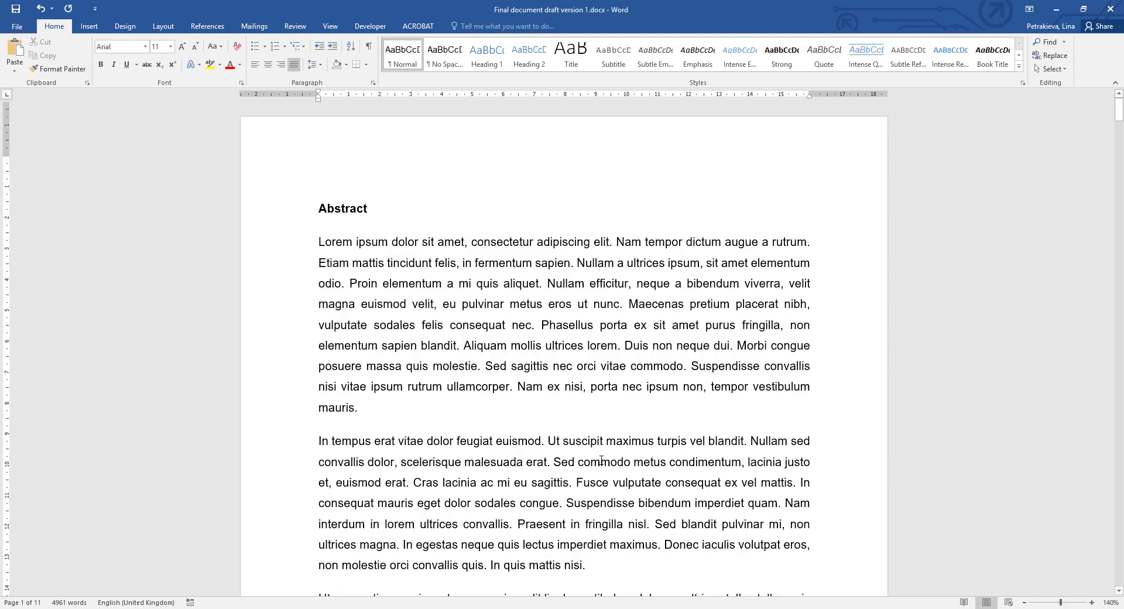